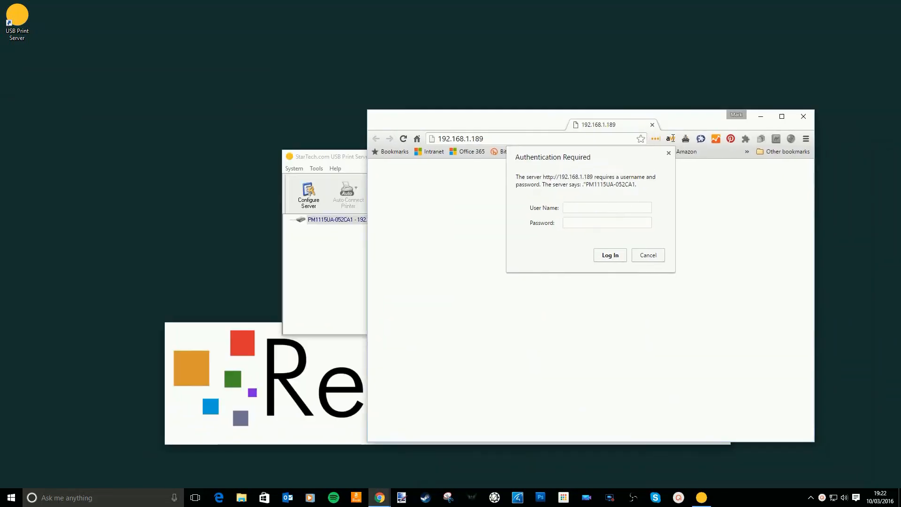
# - Log in to the print server's web settings and bring up the wireless site survey
pyautogui.click(781, 116)
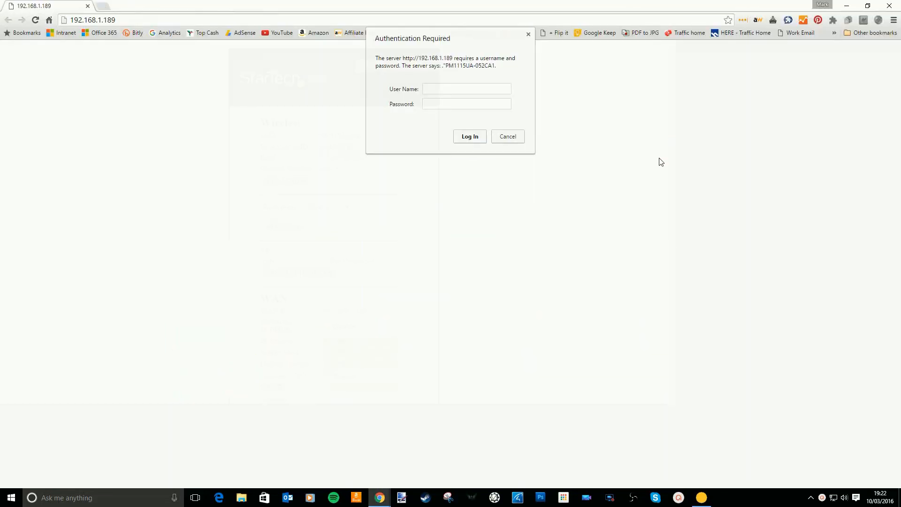
pyautogui.click(469, 136)
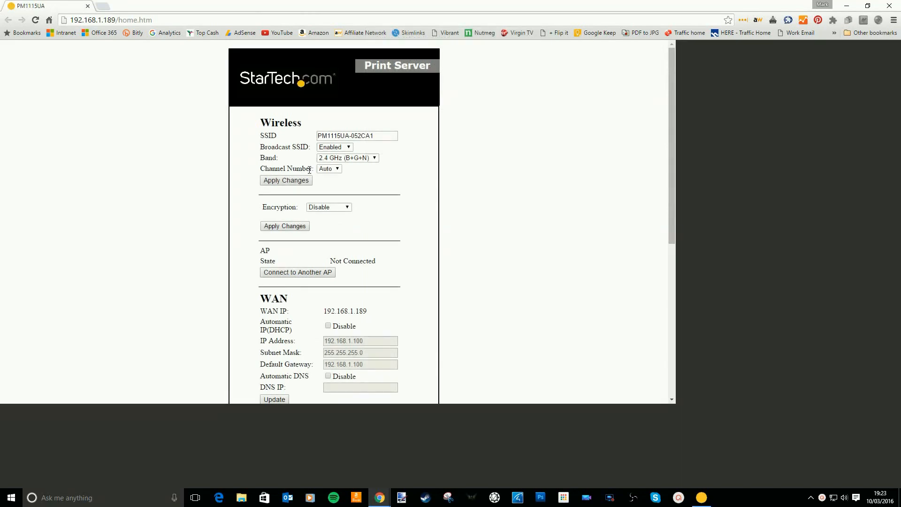
pyautogui.scroll(-3)
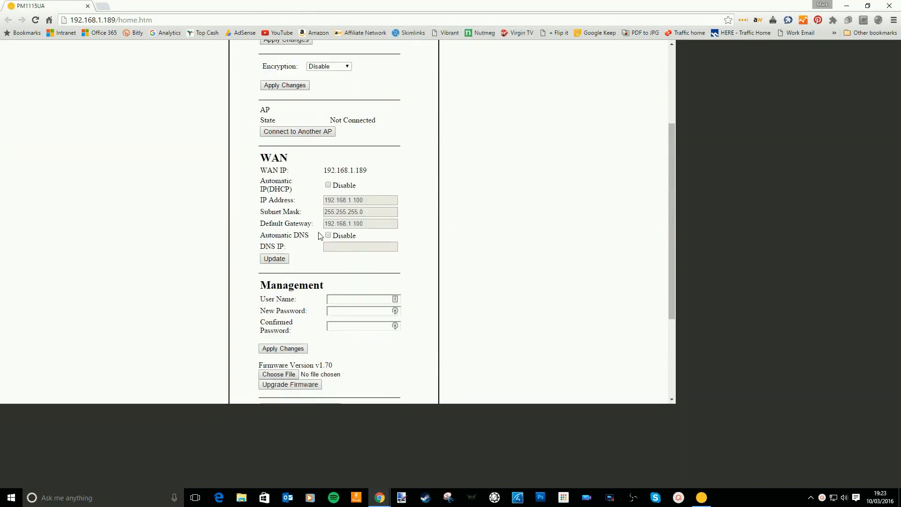
pyautogui.moveTo(304, 251)
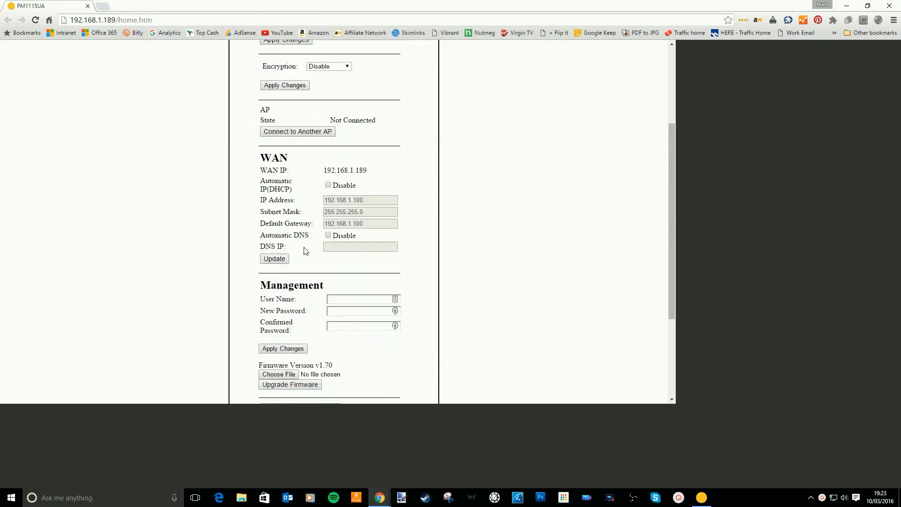
pyautogui.moveTo(267, 231)
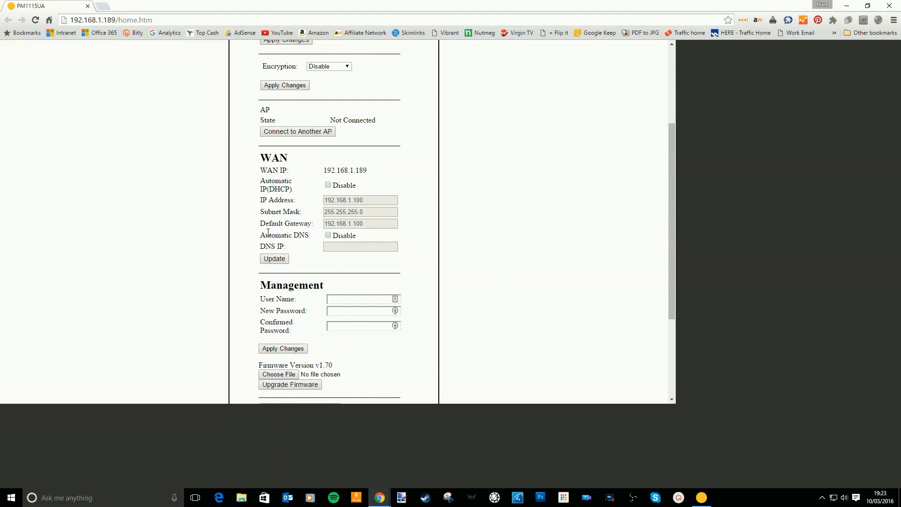
pyautogui.click(297, 131)
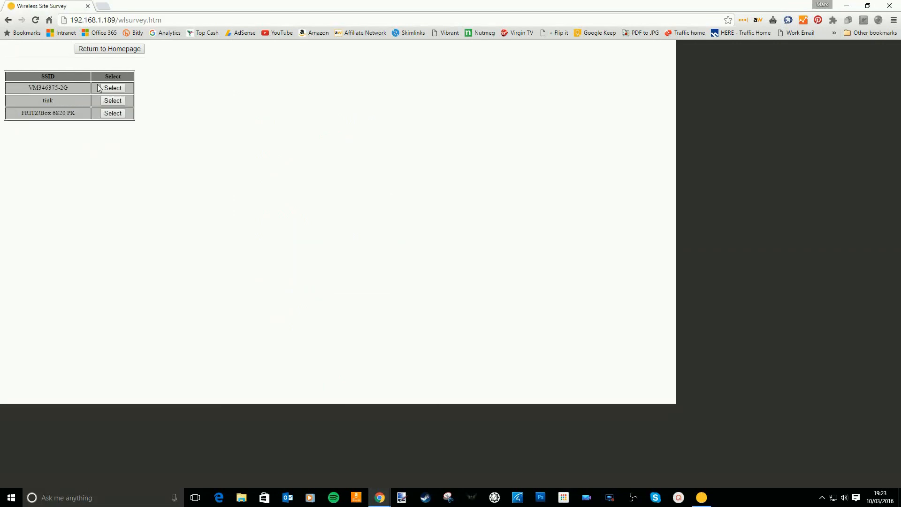
# - Select the VM346375-2G network in the site survey and connect to it
pyautogui.click(112, 87)
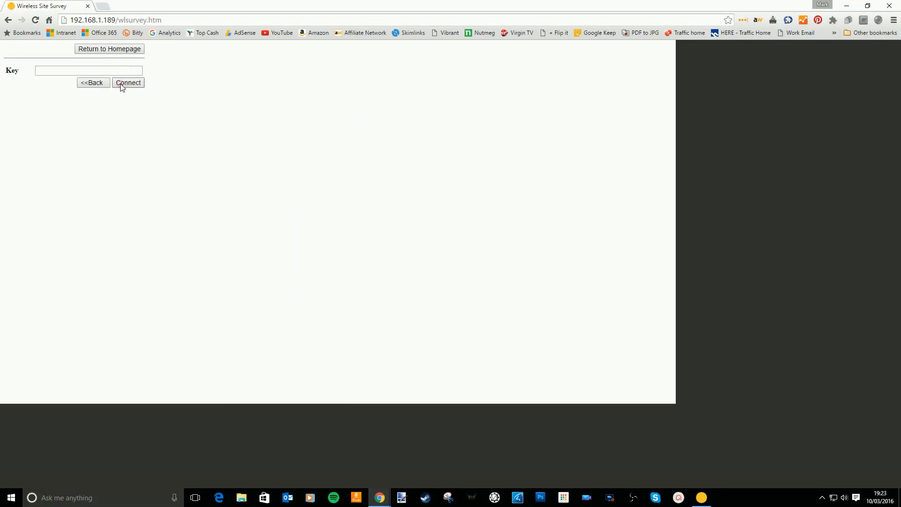
pyautogui.click(128, 82)
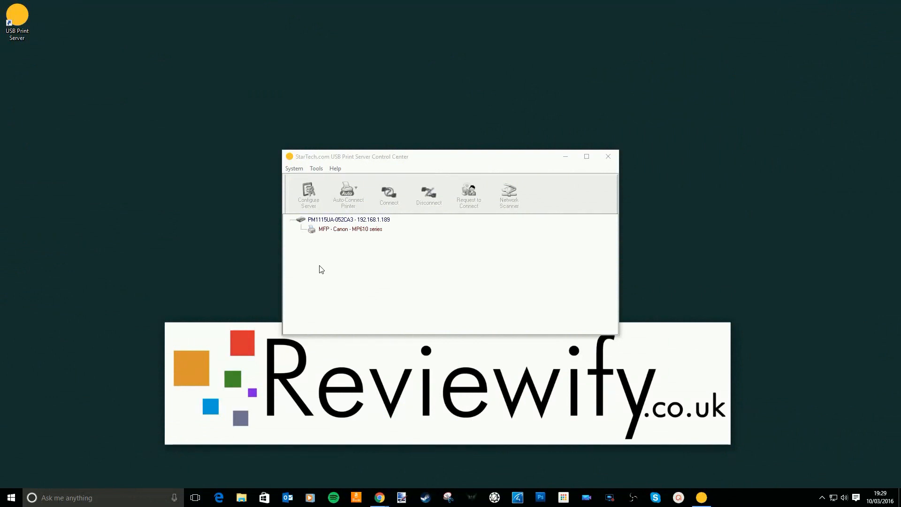
# - Tick Canon MP610 series Printer in the Set Auto-Connect Printer dialog
pyautogui.click(349, 228)
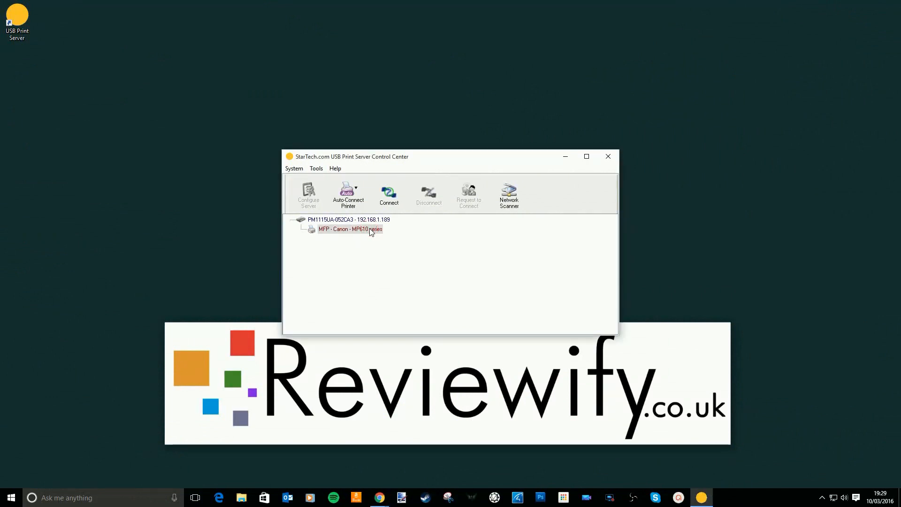
pyautogui.click(348, 195)
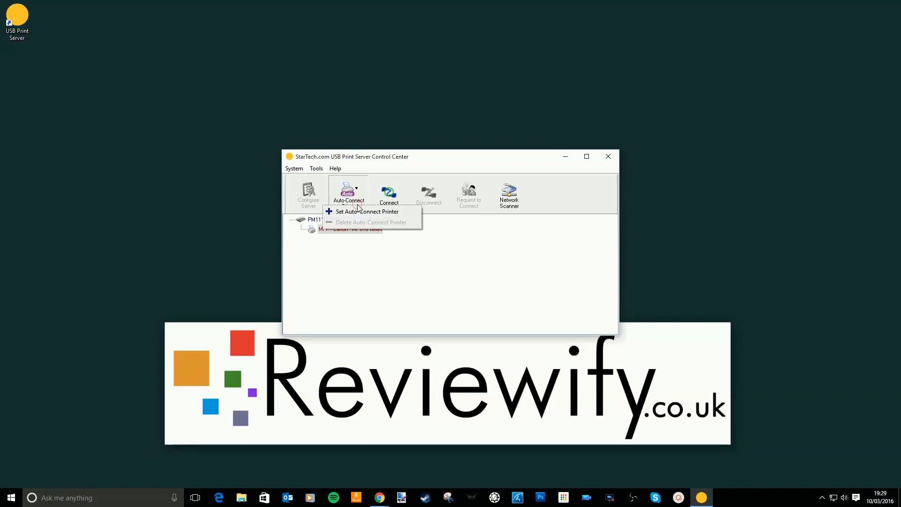
pyautogui.click(367, 211)
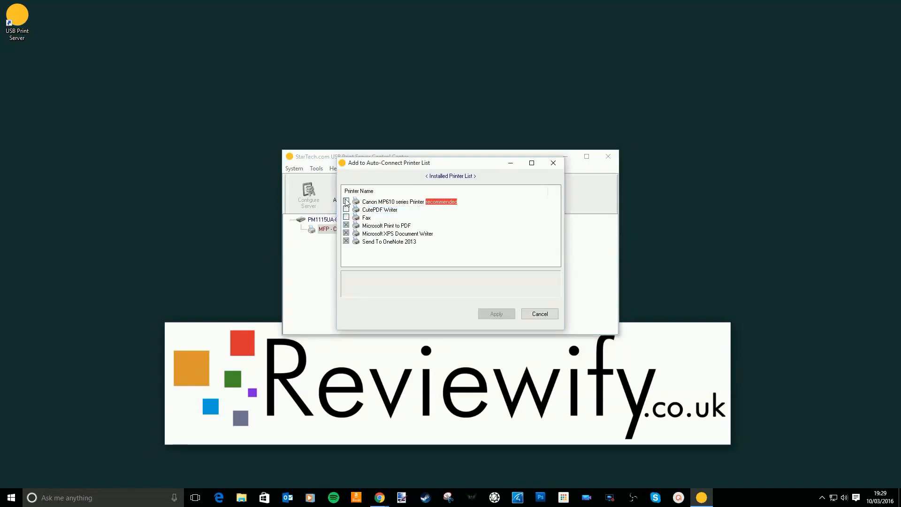
pyautogui.click(346, 201)
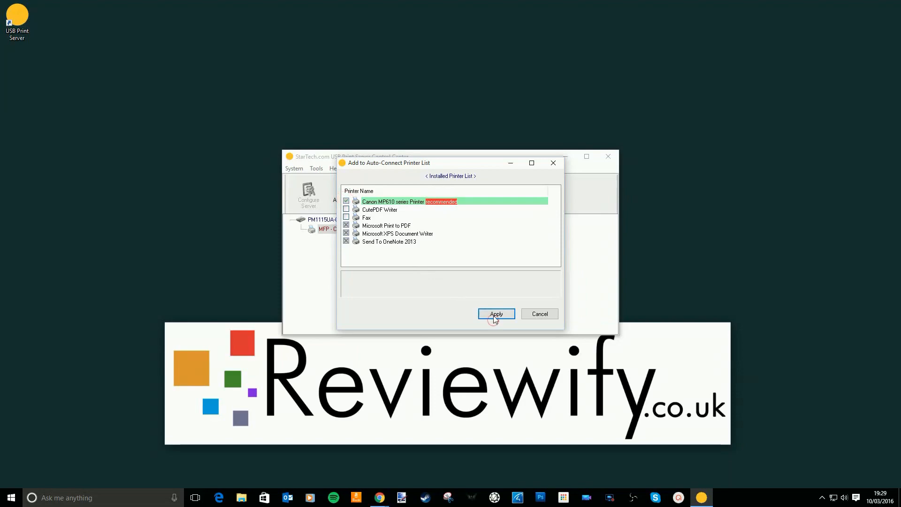
# - Apply the MP610 auto-connect setting and acquire a scan in paint.net from the Canon MP610
pyautogui.click(496, 314)
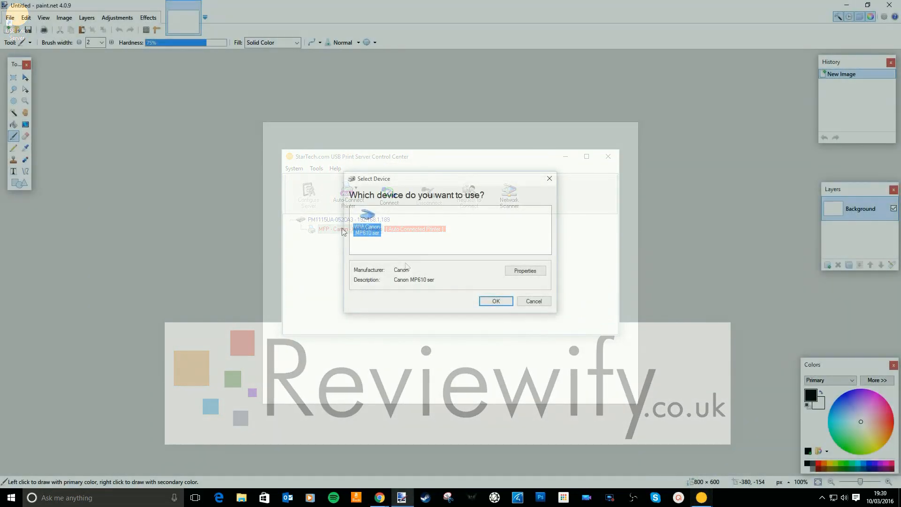
pyautogui.click(496, 301)
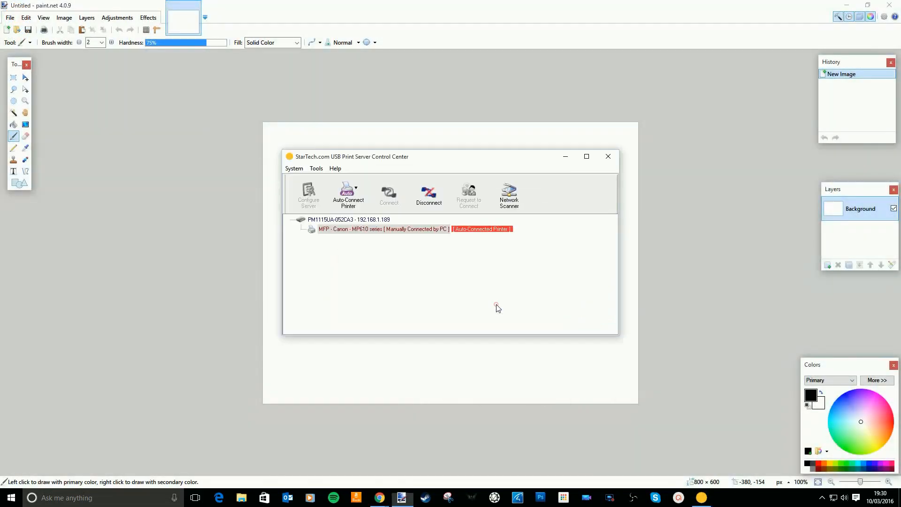
pyautogui.click(508, 194)
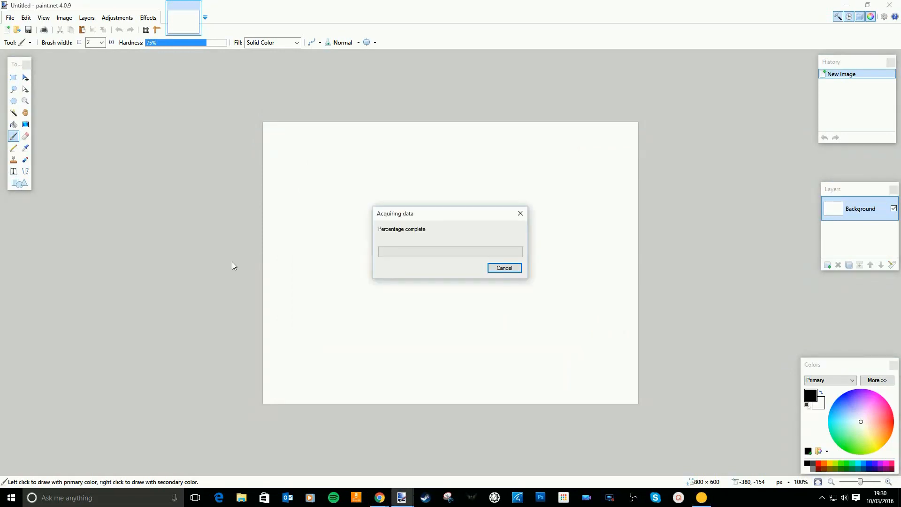
pyautogui.moveTo(186, 339)
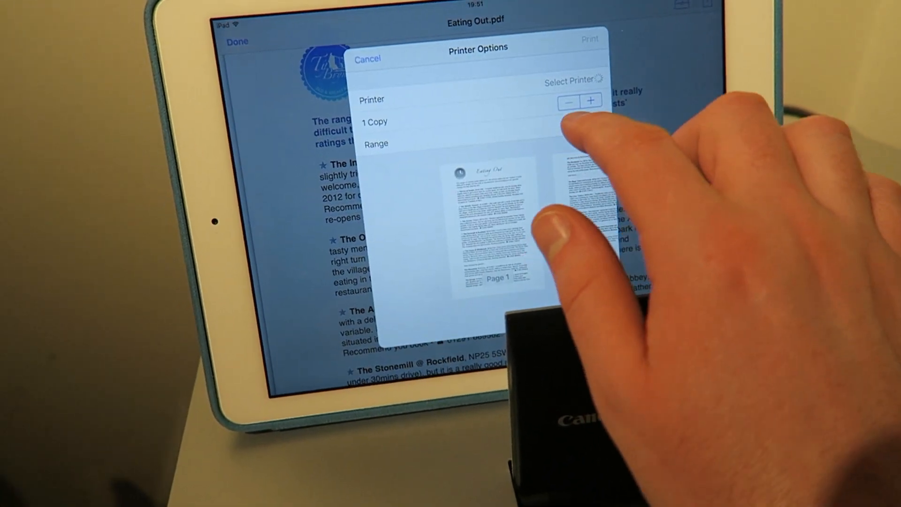
# - Print Eating Out.pdf on the Canon MP610 series printer with a chosen page range
pyautogui.click(569, 79)
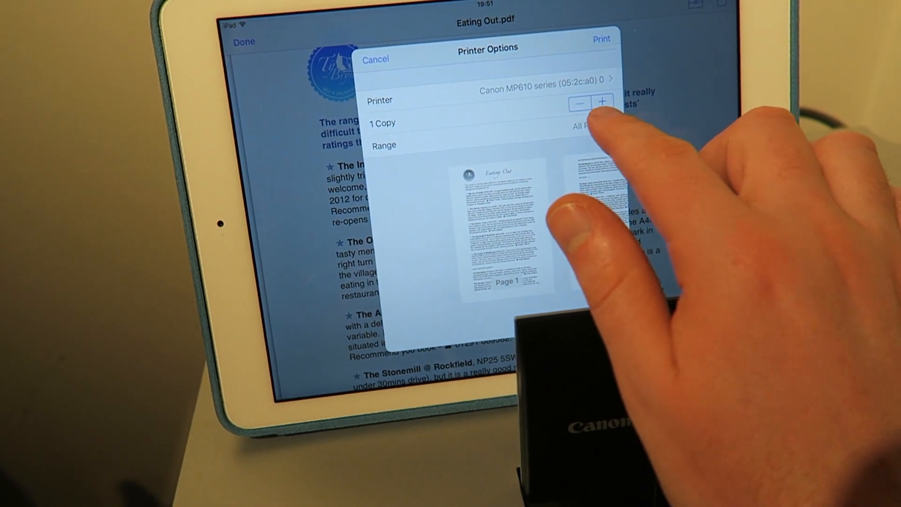
pyautogui.click(384, 144)
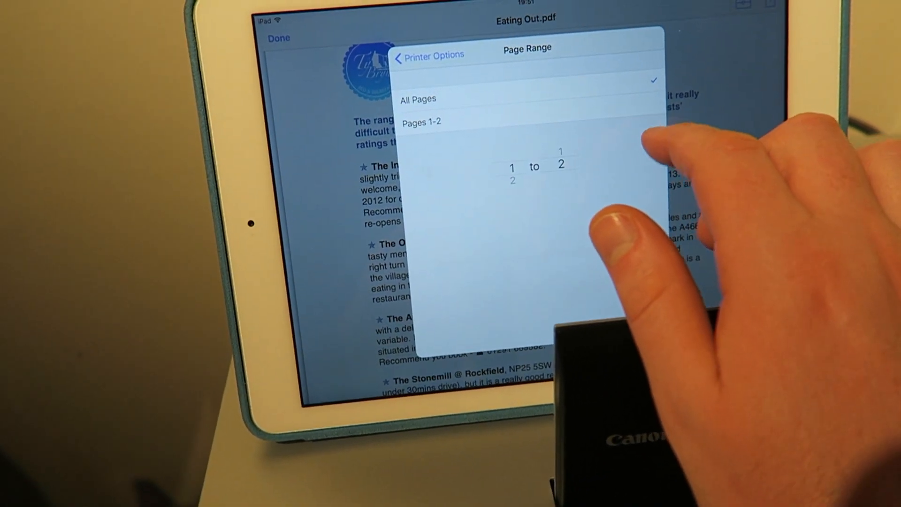
pyautogui.click(428, 54)
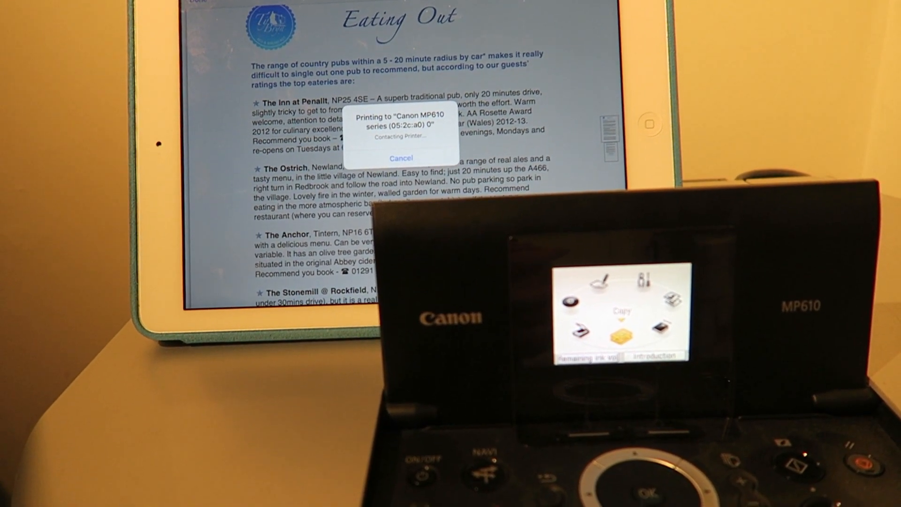
pyautogui.click(400, 158)
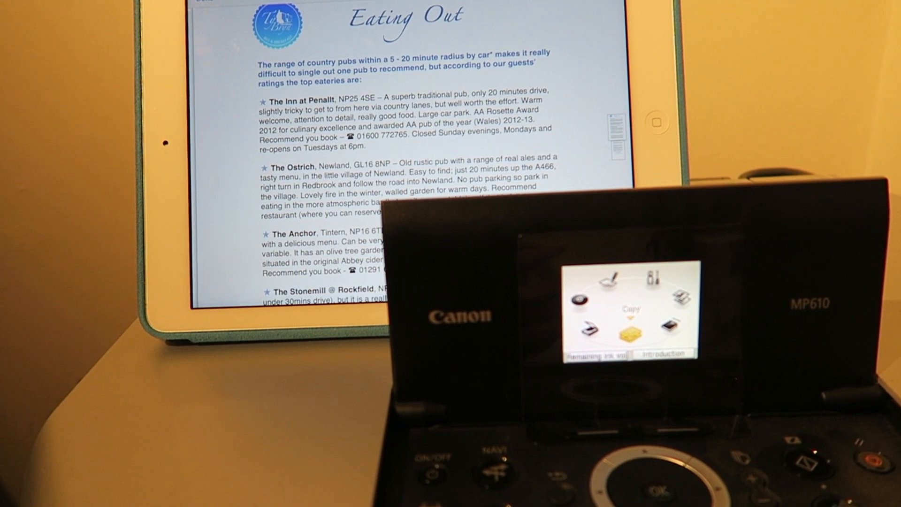